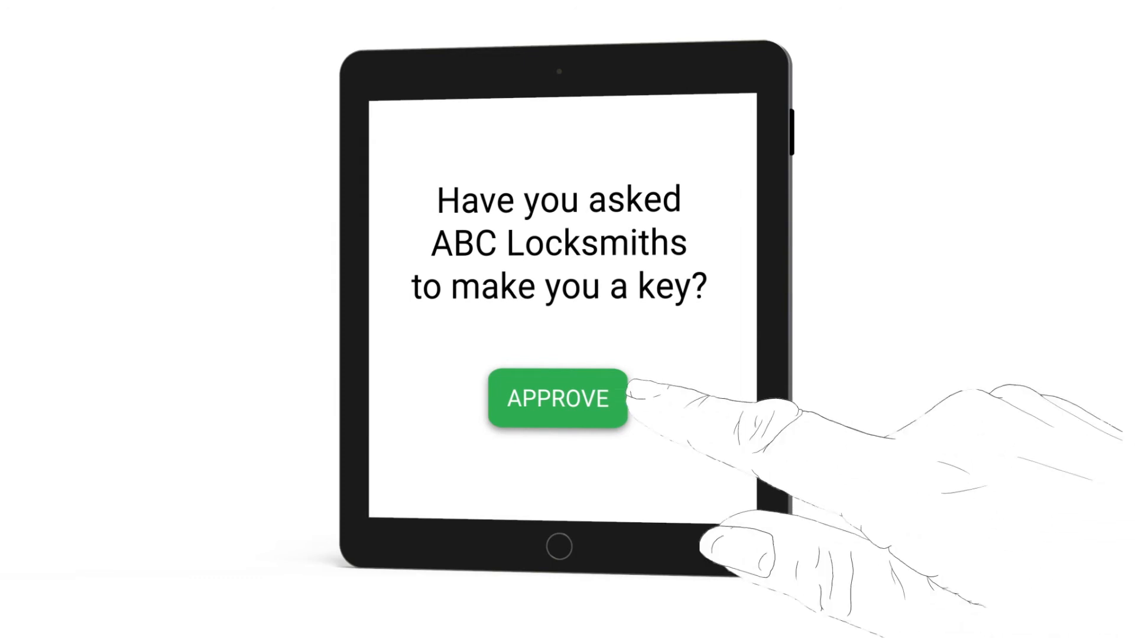
- Approve ABC Locksmiths' key request, bringing up the Ultion Key locator map
{"action": "left_click", "coordinate": [557, 399]}
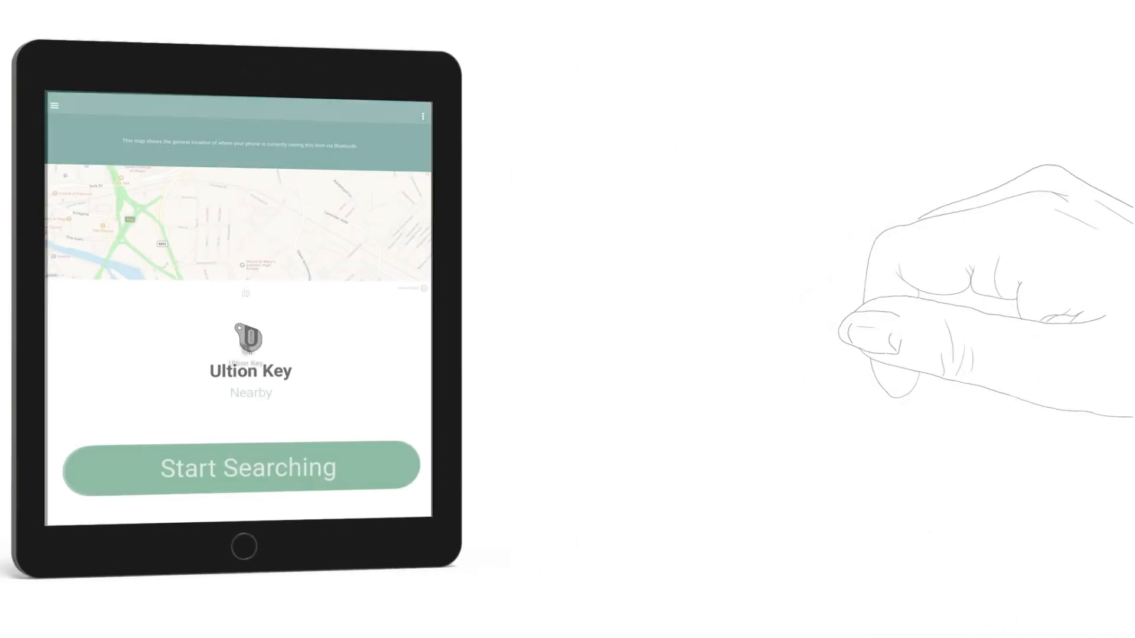